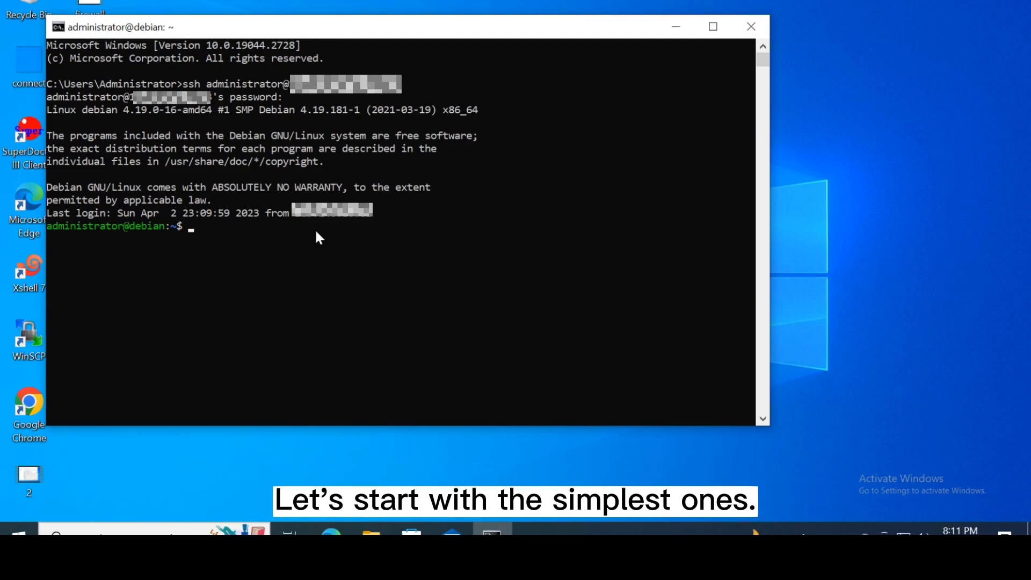
{"action": "type", "text": "pwd"}
{"action": "type", "text": "ls"}
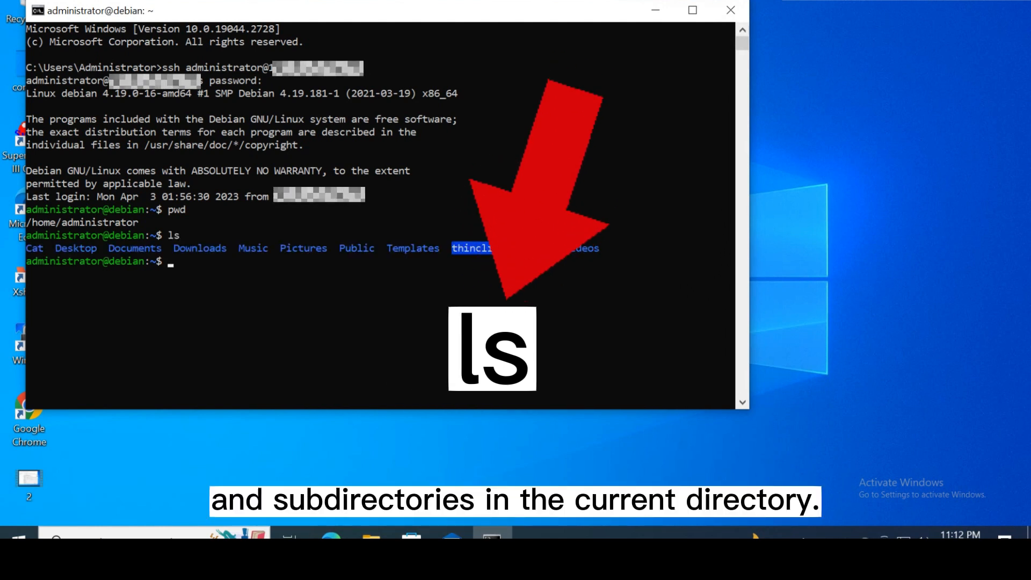
{"action": "type", "text": "cd"}
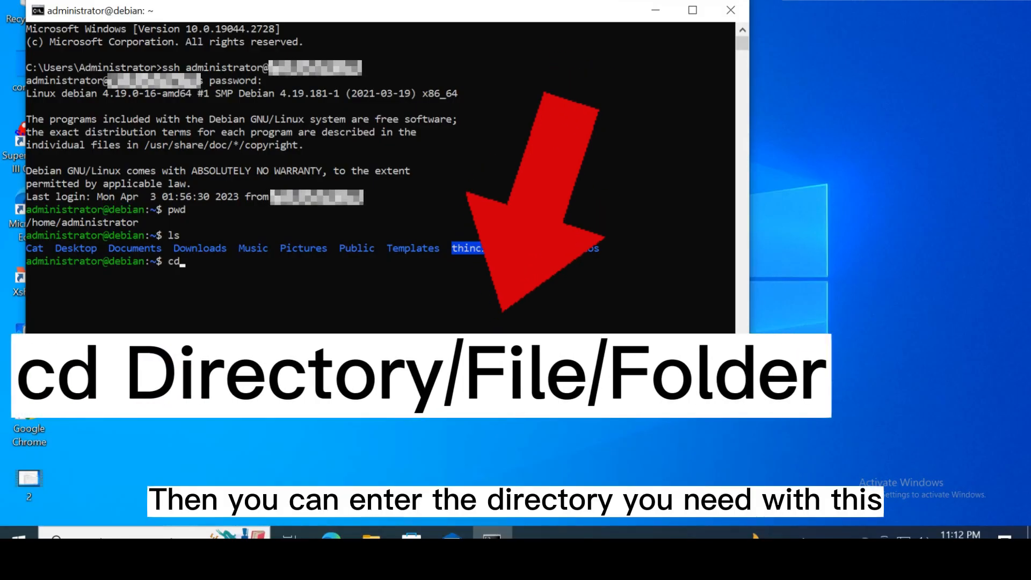
{"action": "type", "text": "Cat~"}
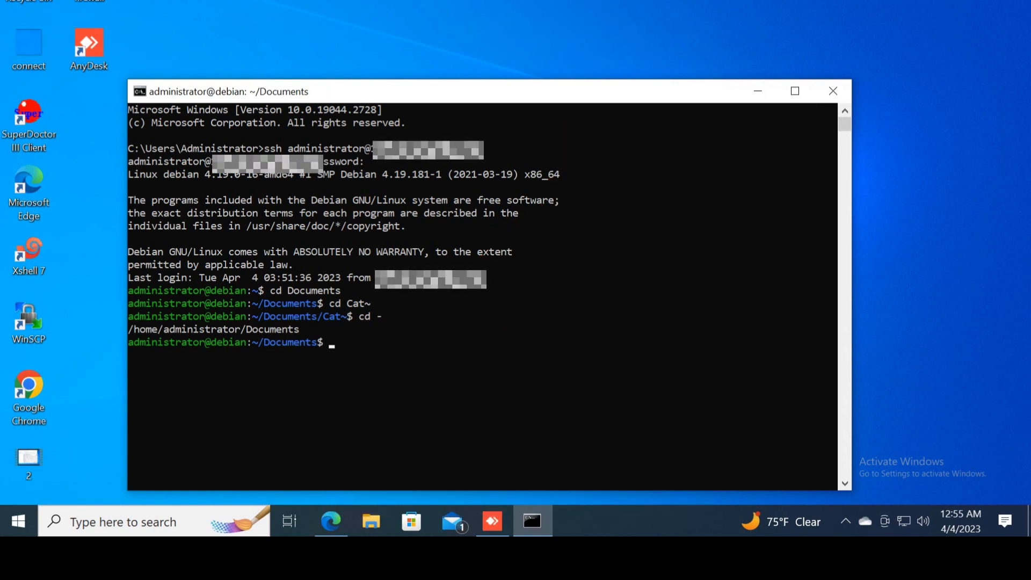
{"action": "type", "text": "cd"}
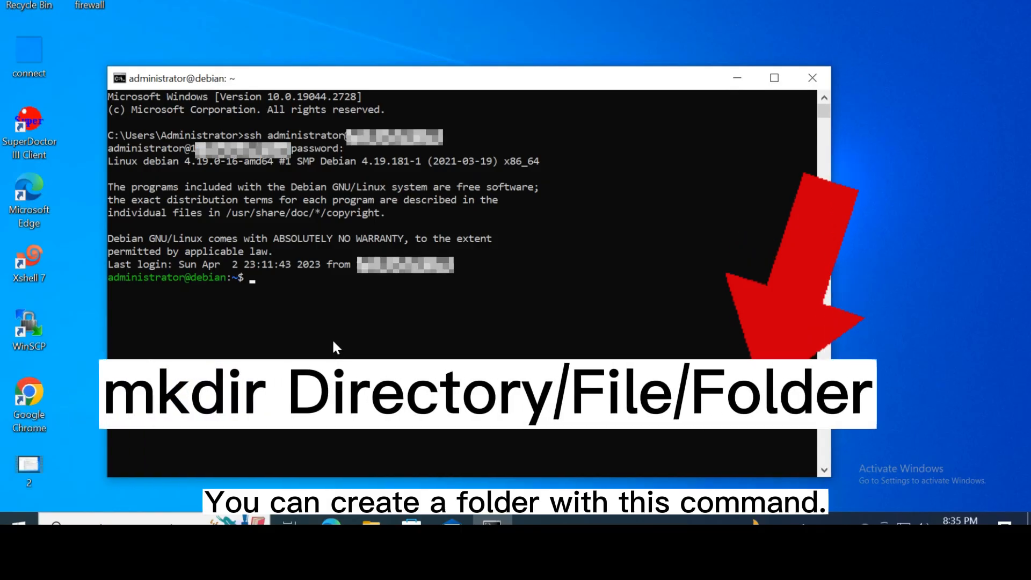
{"action": "type", "text": "mk"}
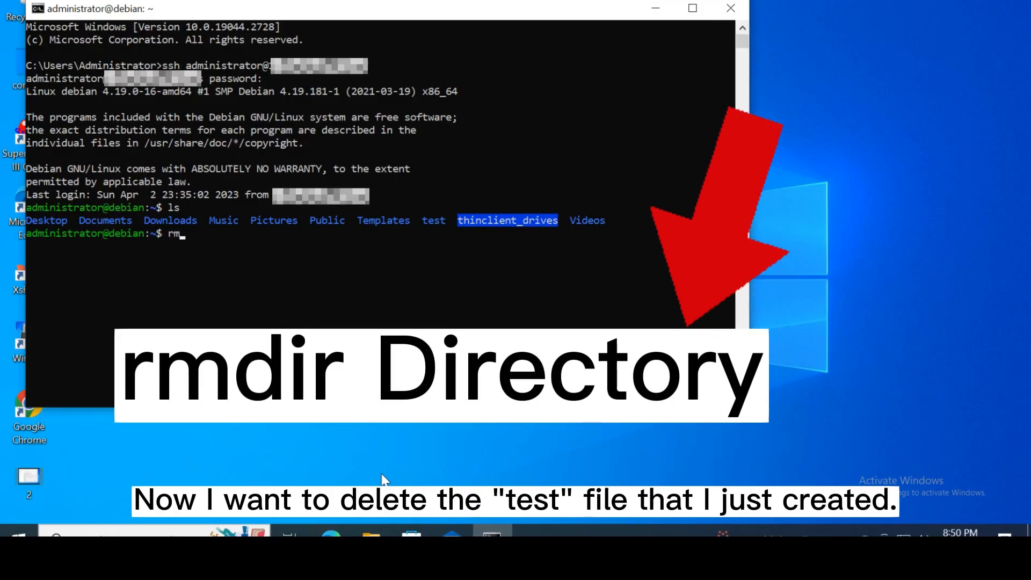
{"action": "type", "text": "mdir t"}
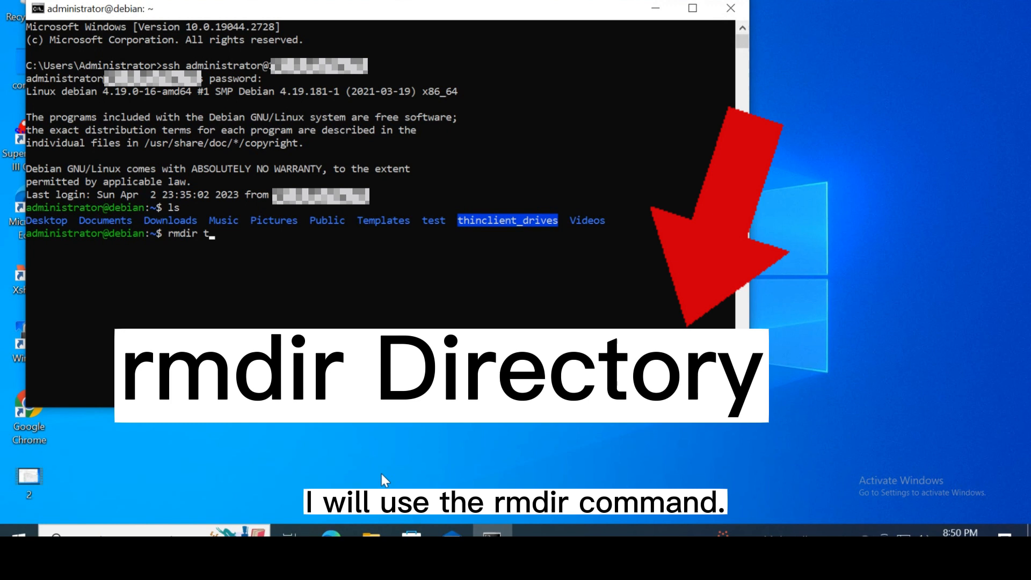
{"action": "type", "text": "est"}
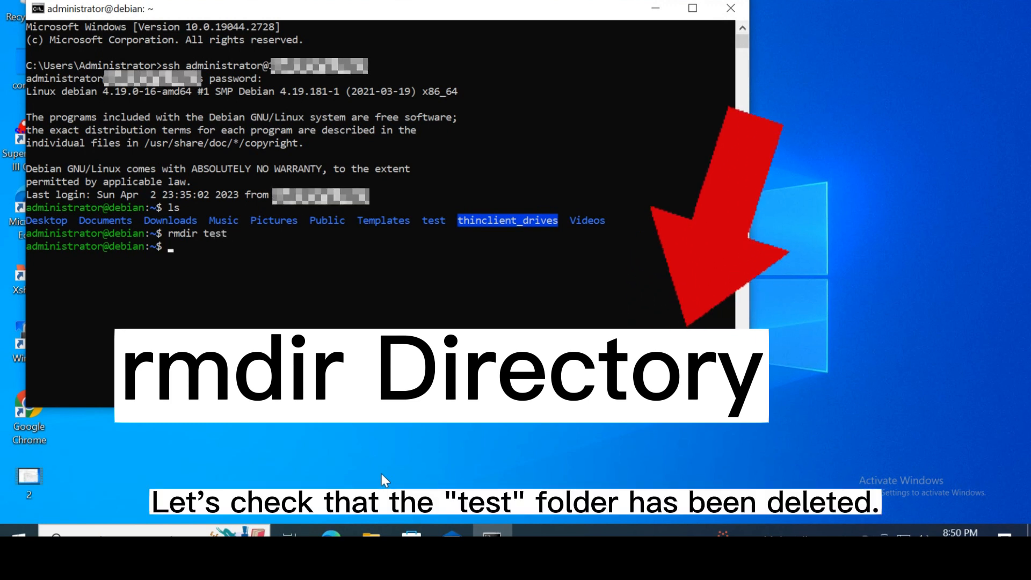
{"action": "type", "text": "ls"}
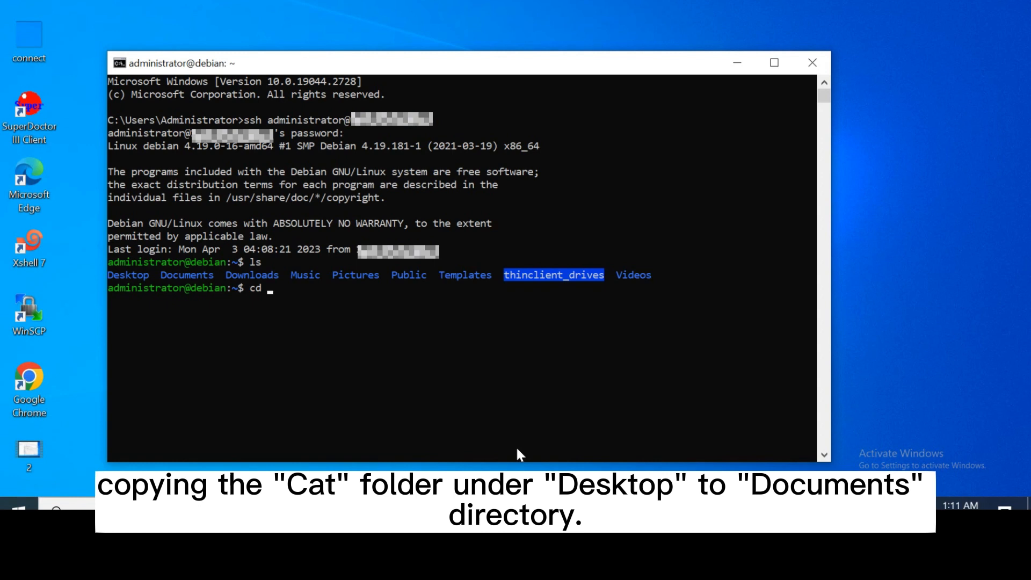
{"action": "type", "text": "Desktop"}
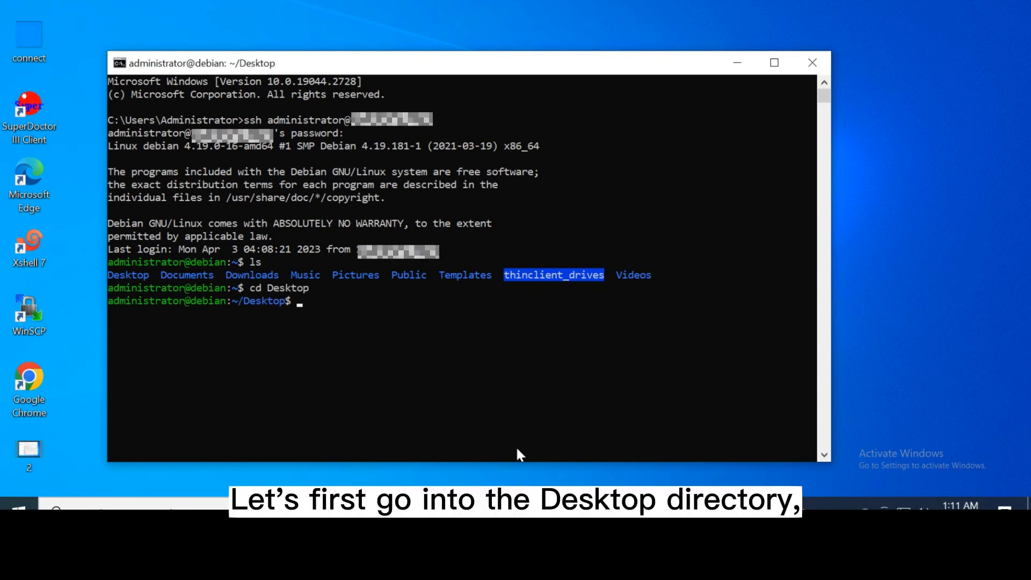
{"action": "type", "text": "ls"}
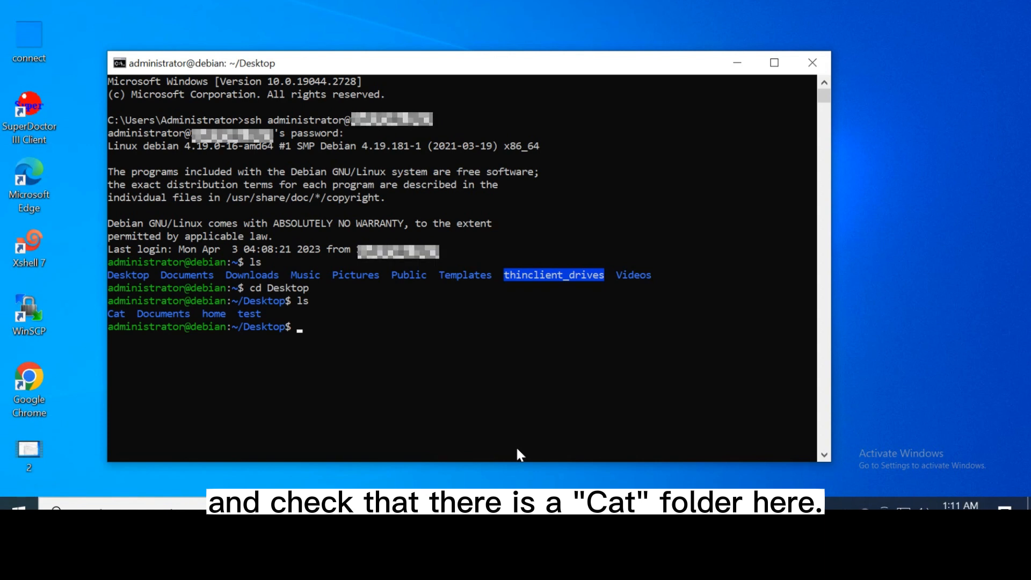
{"action": "type", "text": "cd Cat"}
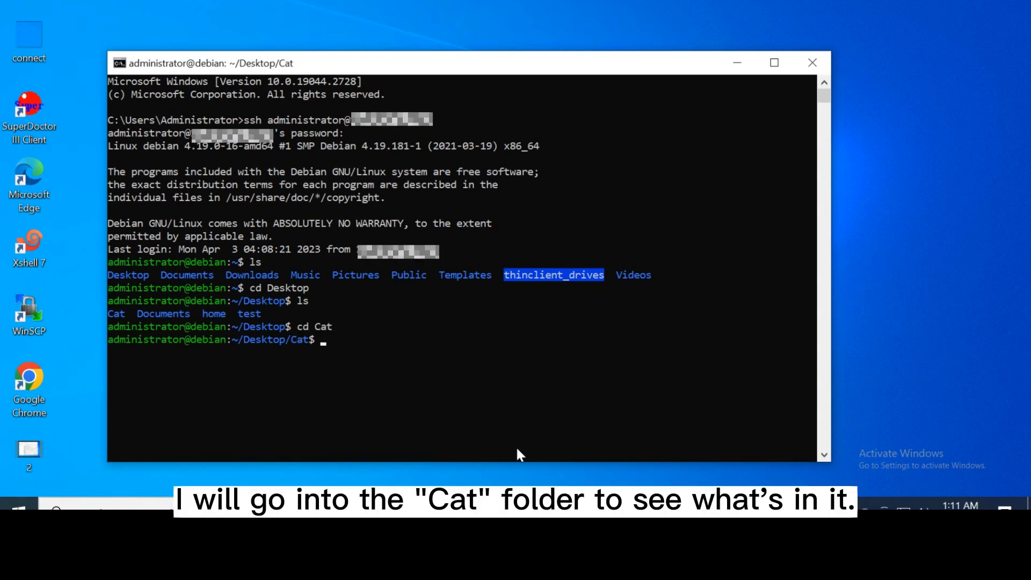
{"action": "type", "text": "ls"}
{"action": "type", "text": "cp -r"}
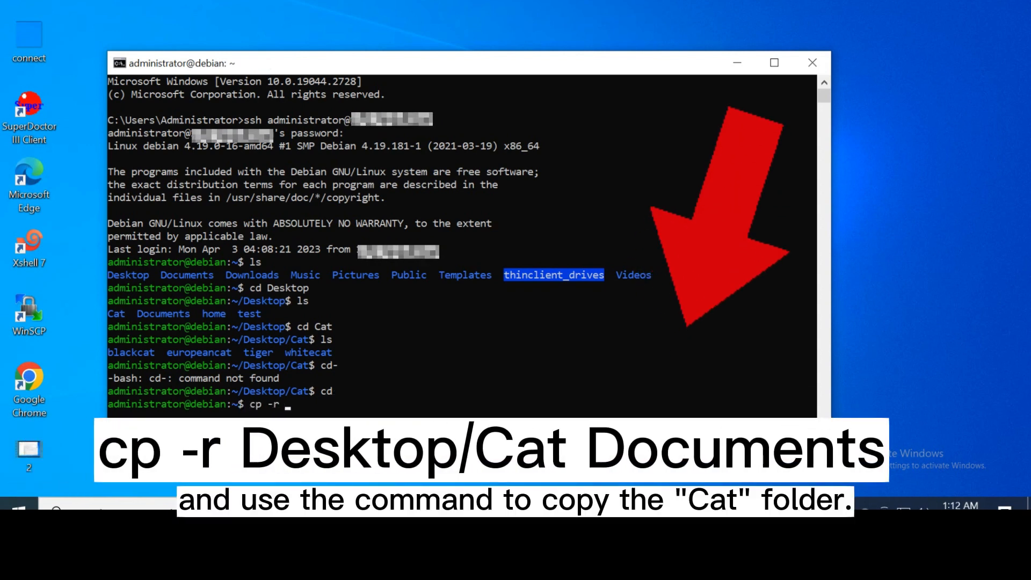
{"action": "type", "text": "Desktop/Cat Documents"}
{"action": "type", "text": "cd Documents"}
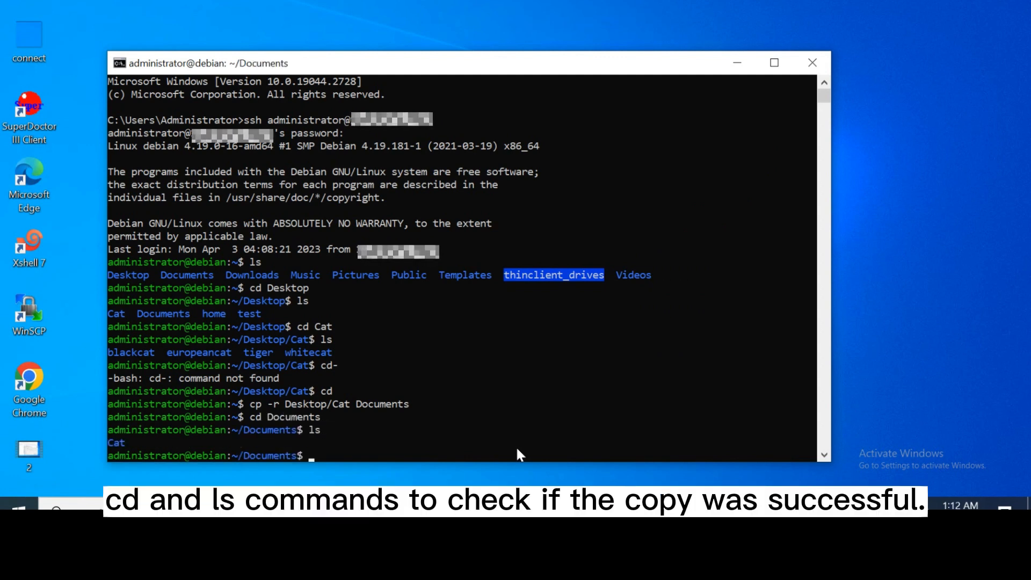
{"action": "type", "text": "cd Cat"}
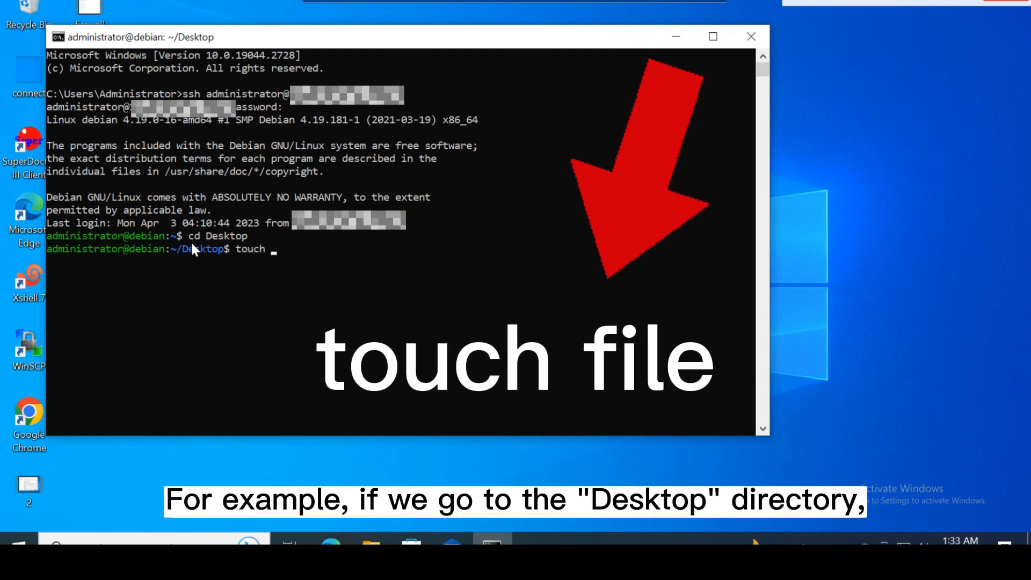
{"action": "type", "text": "Test"}
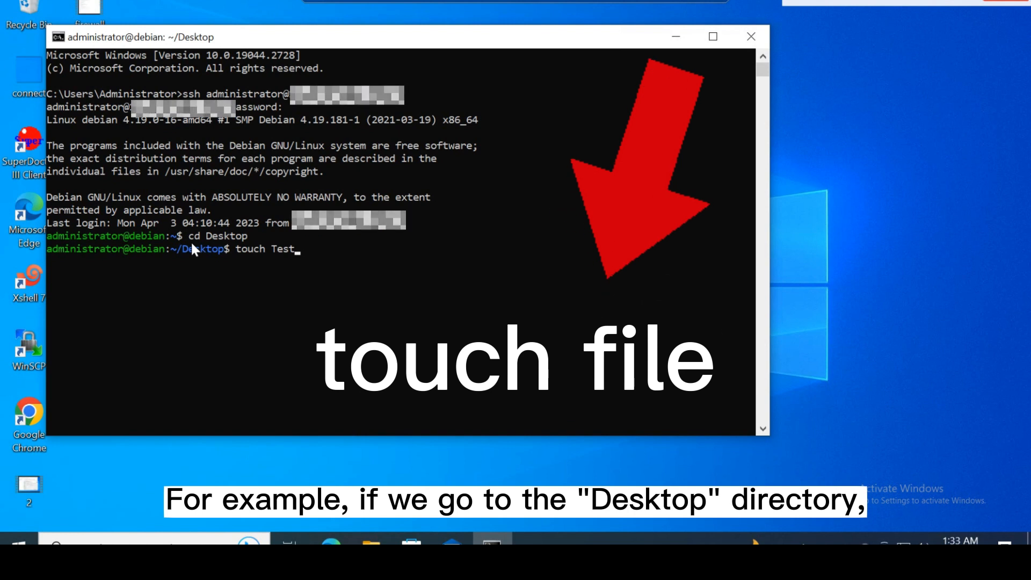
{"action": "type", "text": "2"}
{"action": "type", "text": "ls"}
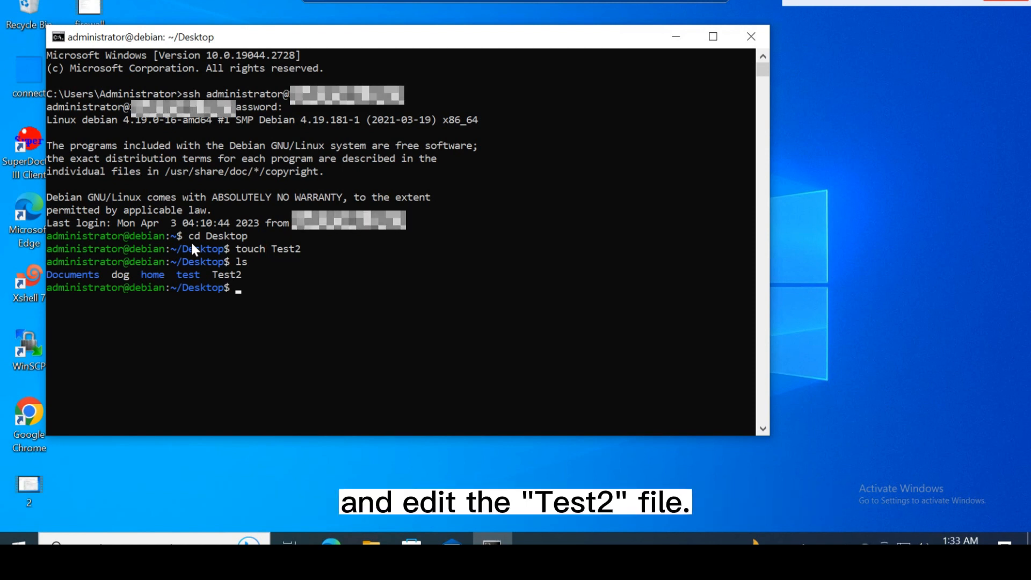
{"action": "type", "text": "vim Te"}
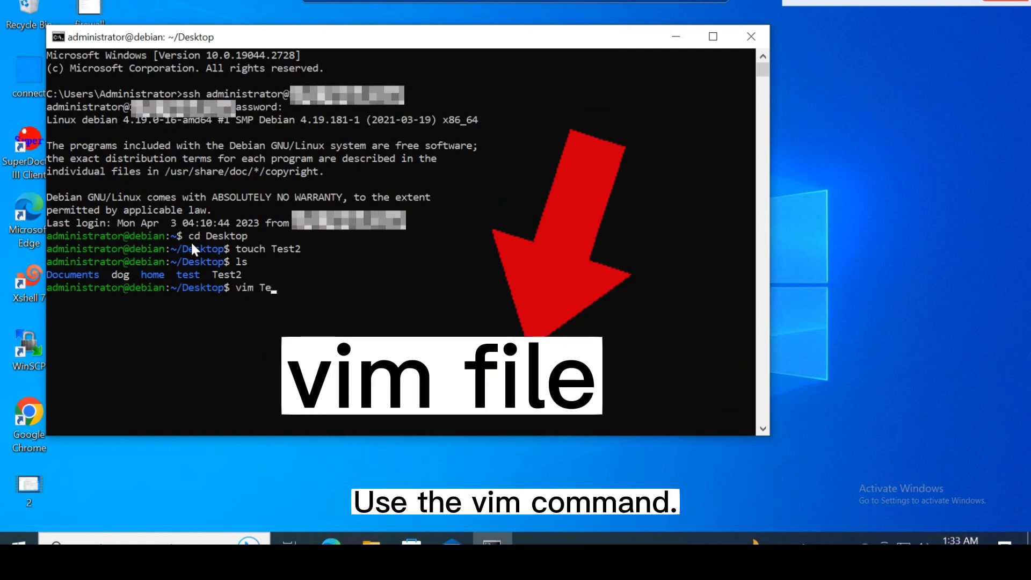